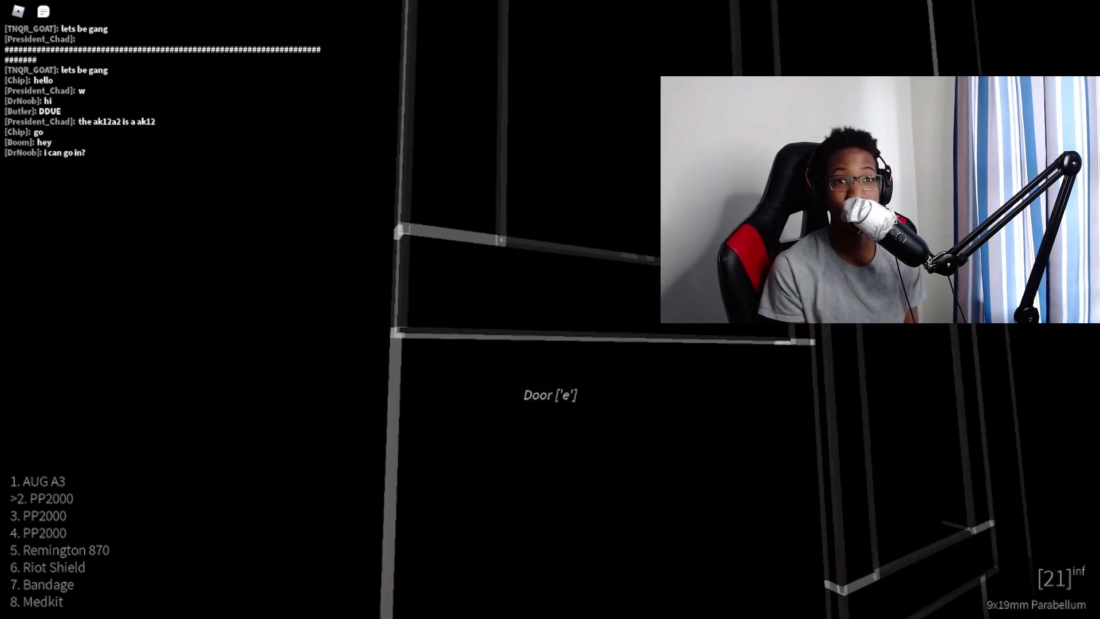
Step: Bring up Roblox's Settings menu over the interior room, graphics on manual medium quality
{"action": "key", "text": "e"}
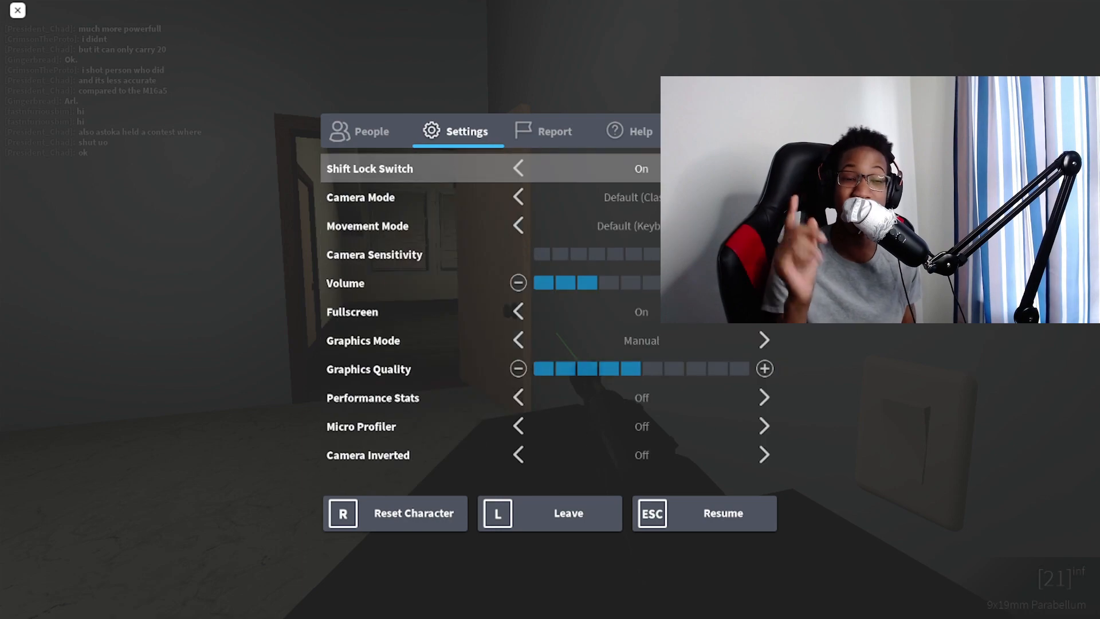
Step: Reopen the Roblox settings menu with Shift Lock off and graphics quality at three bars
{"action": "left_click", "coordinate": [371, 131]}
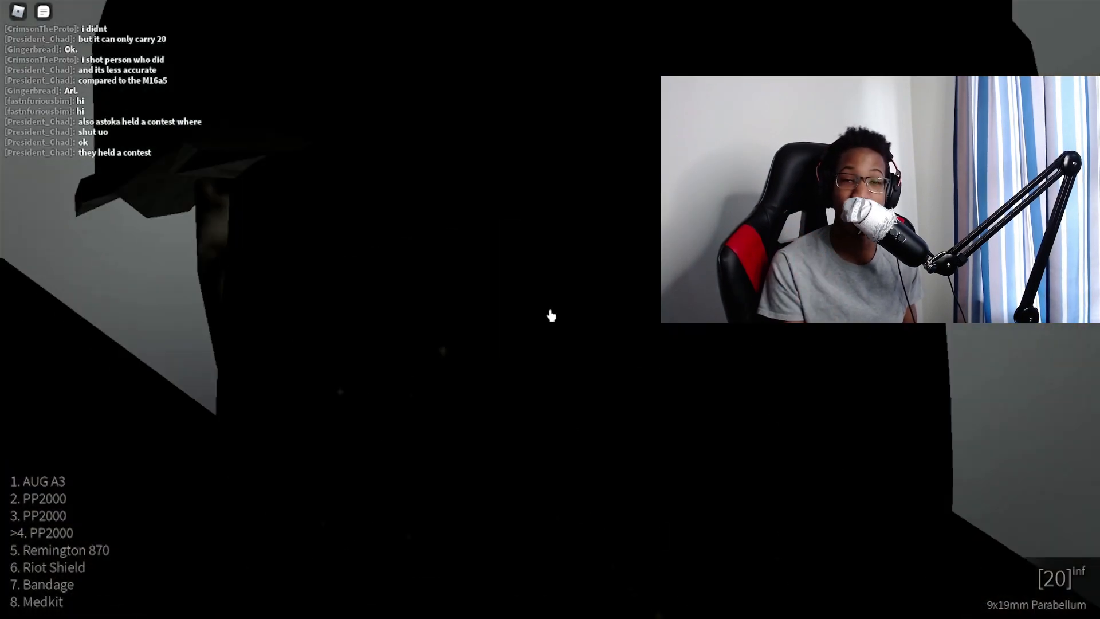
{"action": "key", "text": "Escape"}
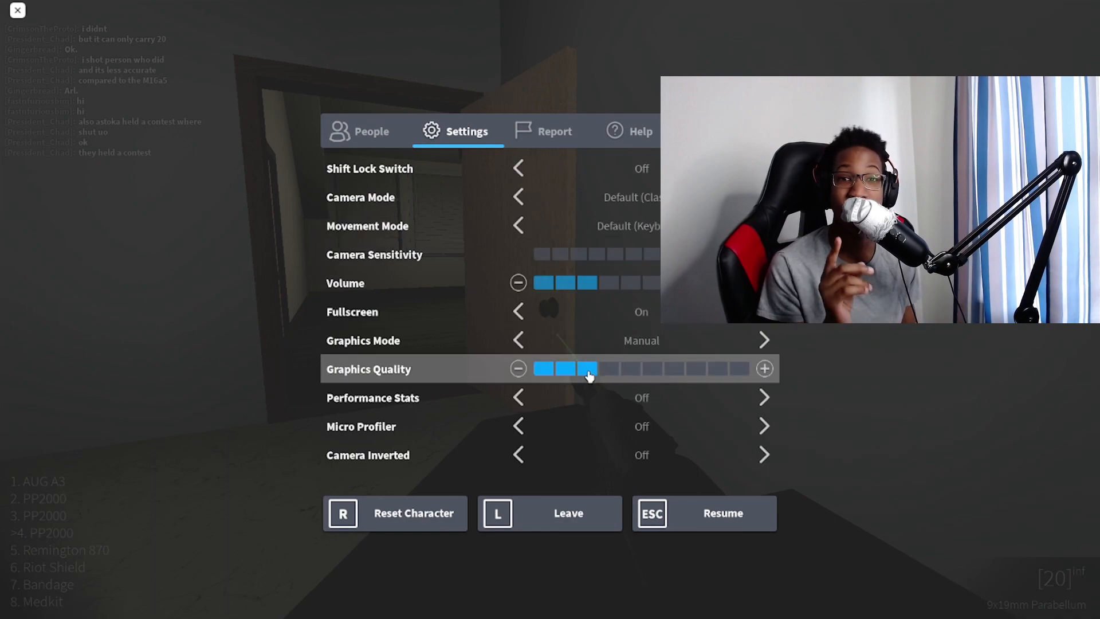